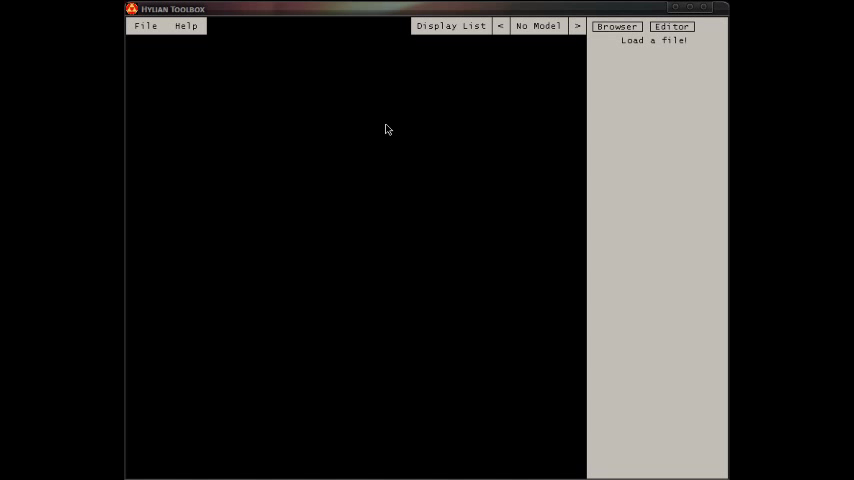
mouse_move(238, 56)
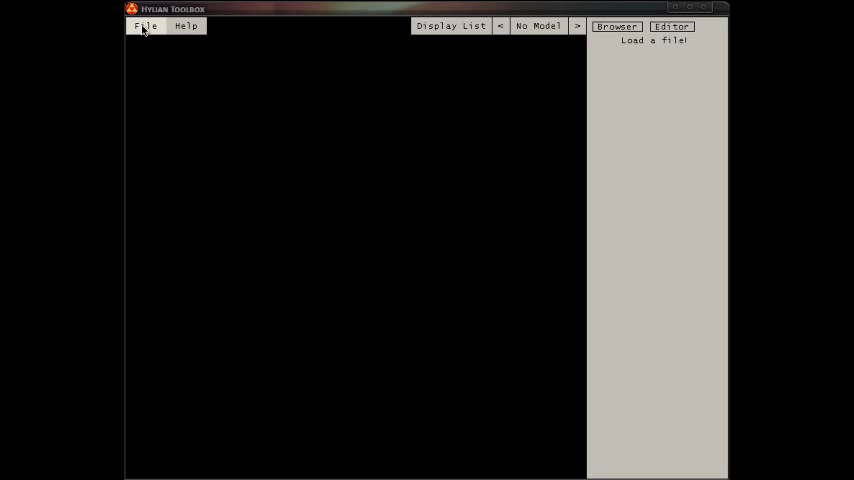
- Load the individual scene and room files from the File menu to show the box-shaped room
click(146, 24)
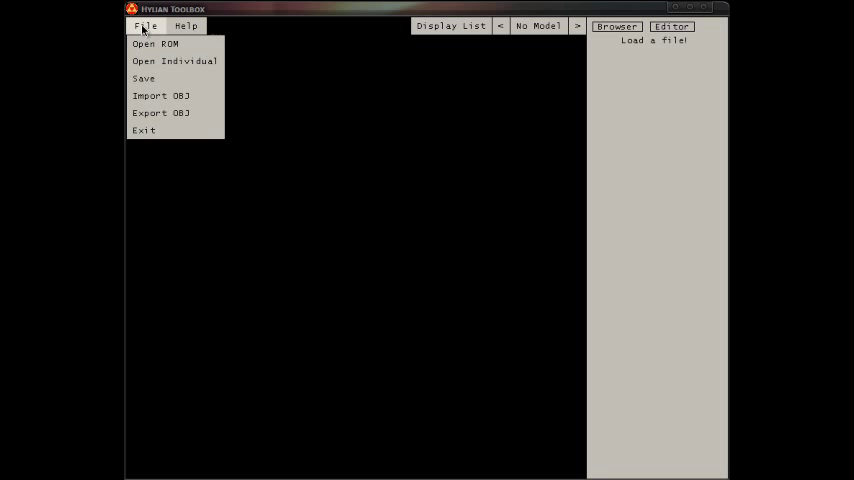
click(274, 56)
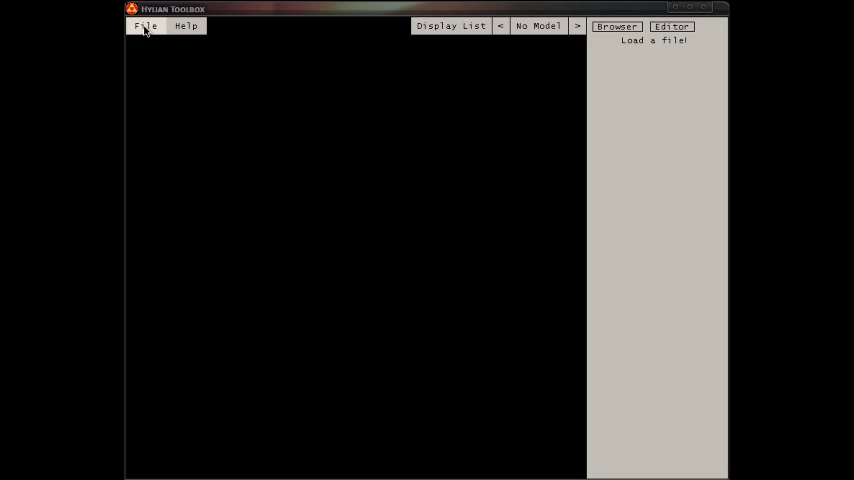
mouse_move(304, 130)
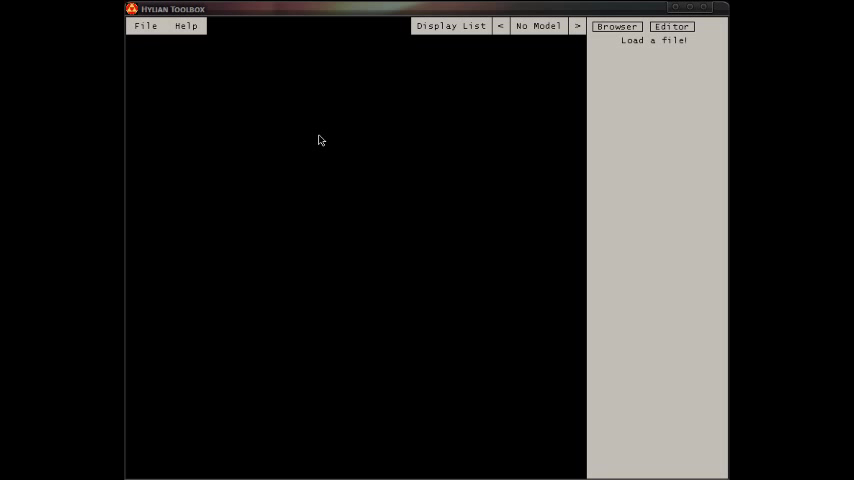
click(144, 24)
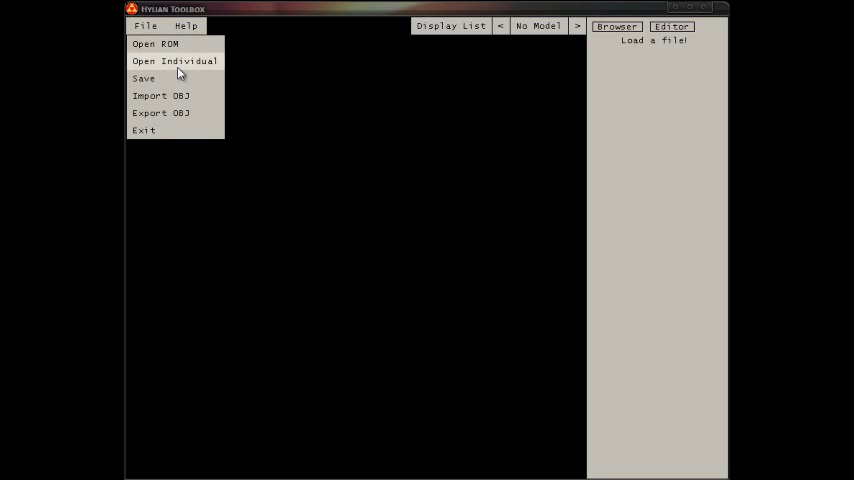
click(174, 60)
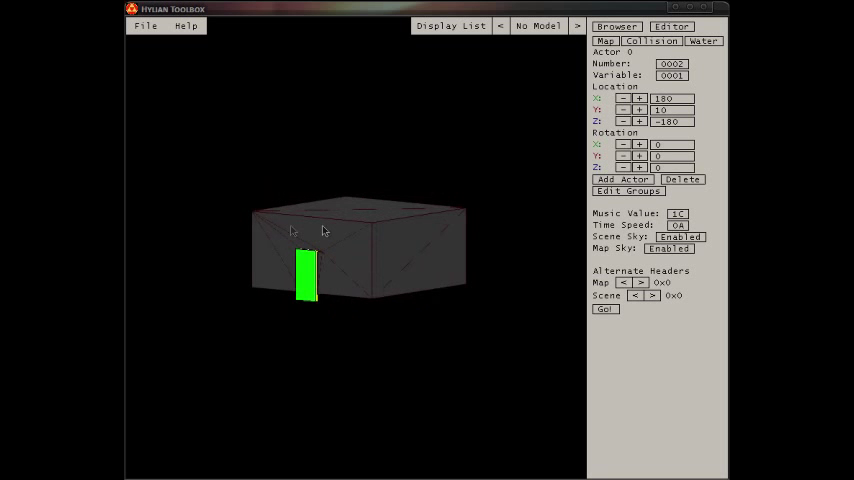
drag(324, 230, 480, 240)
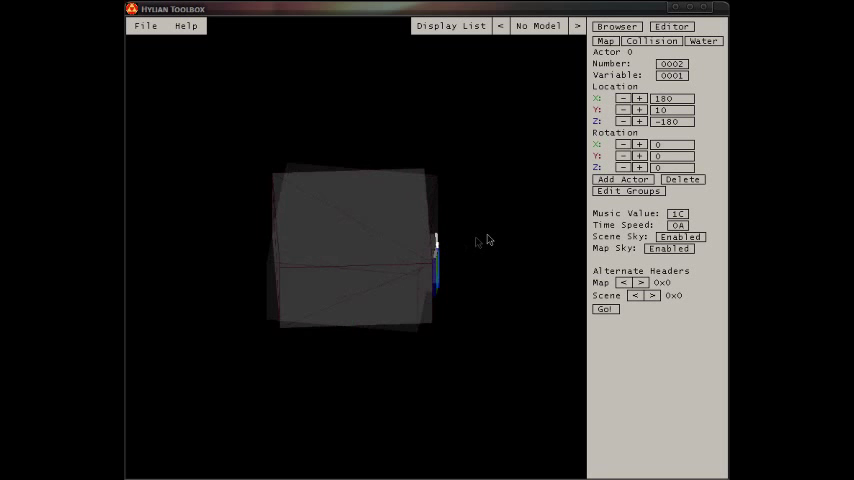
drag(488, 240, 336, 172)
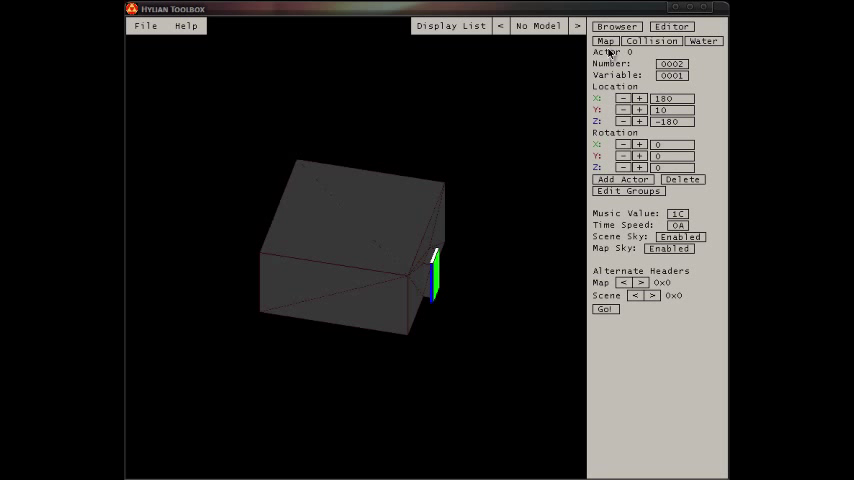
mouse_move(466, 84)
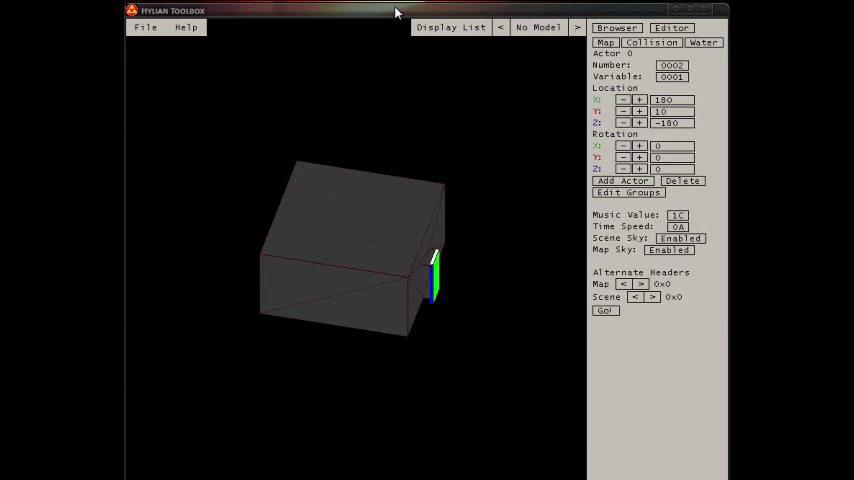
mouse_move(514, 16)
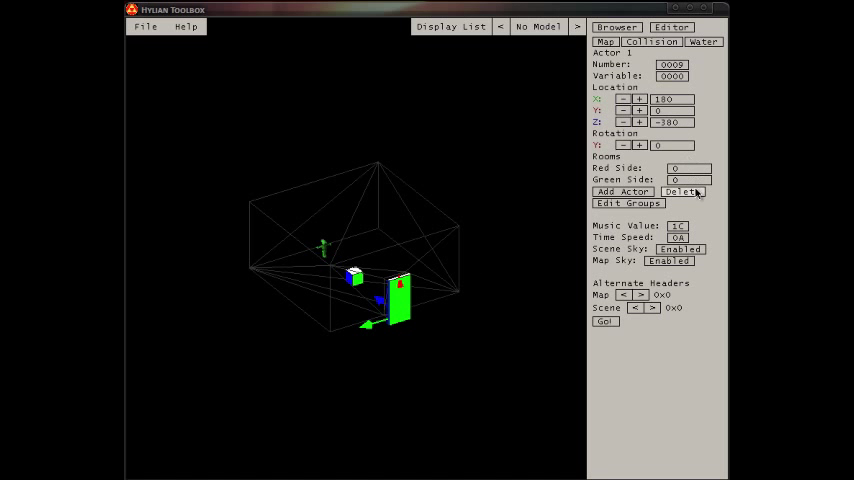
- Select Actor 1, the transition actor, showing its Red Side and Green Side room fields
click(652, 40)
text(1)
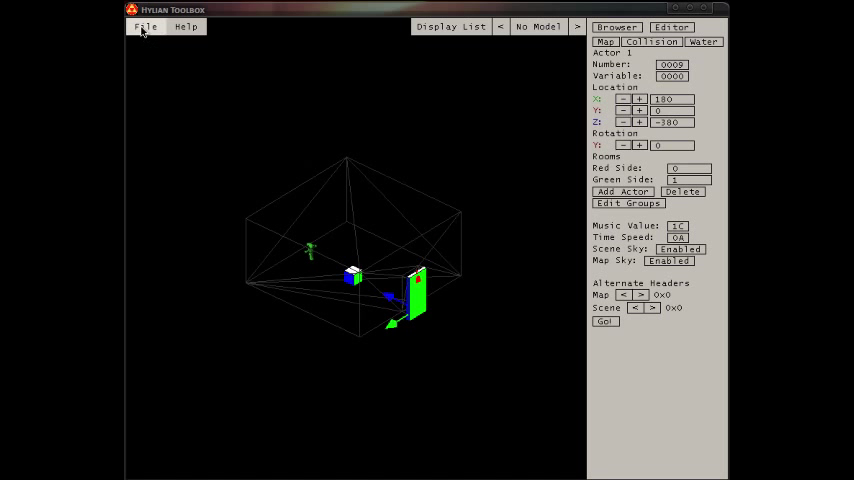
- Save the two-room map with its transition actor from the File menu
click(146, 26)
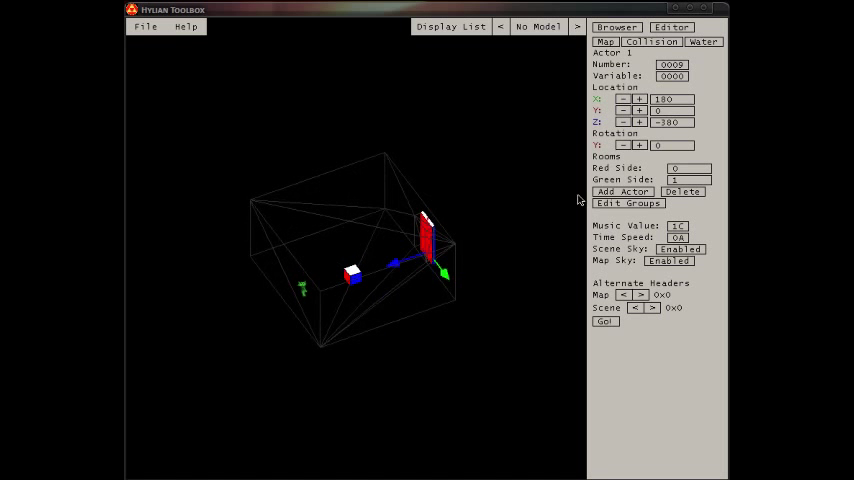
click(146, 26)
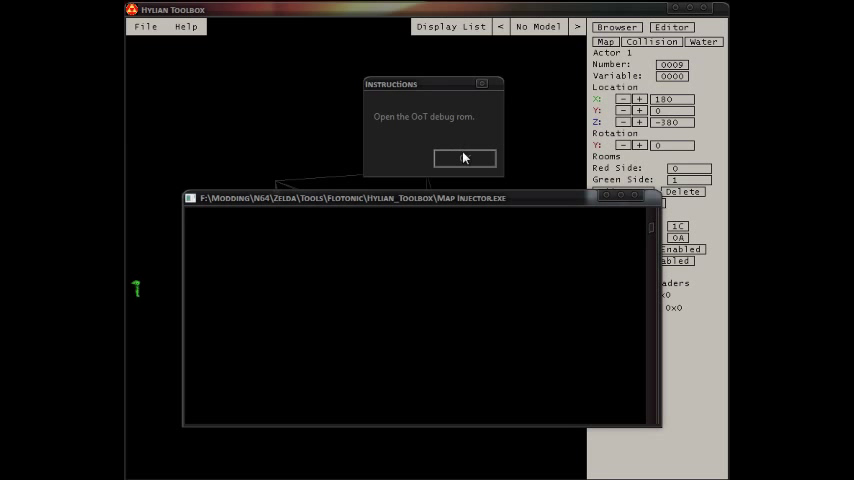
- Choose the OoT debug ROM and enter injection offset 35D0
click(464, 158)
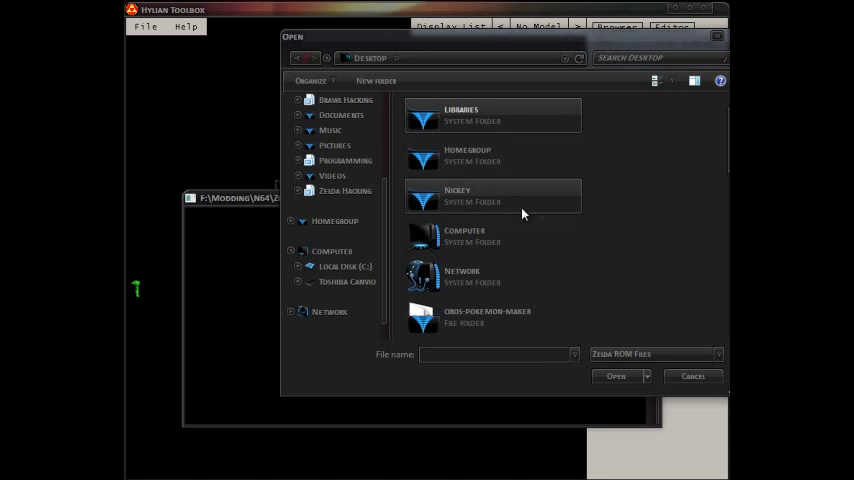
scroll(down, 3)
text(0x0)
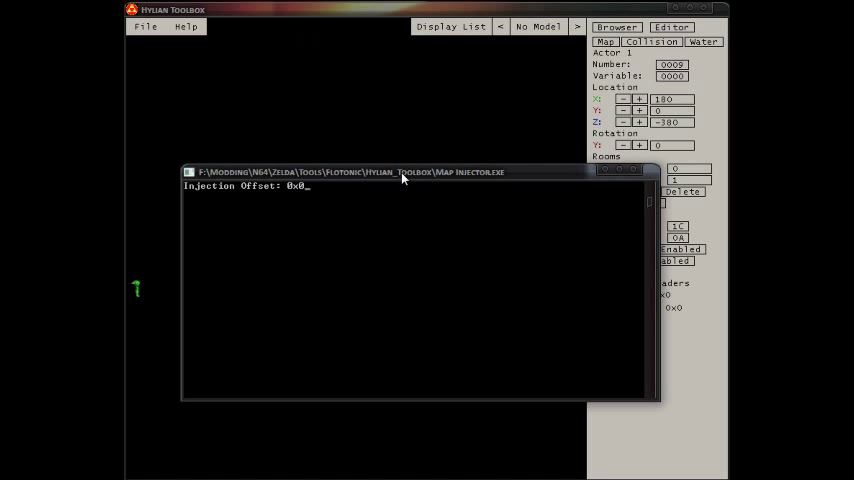
text(35D00)
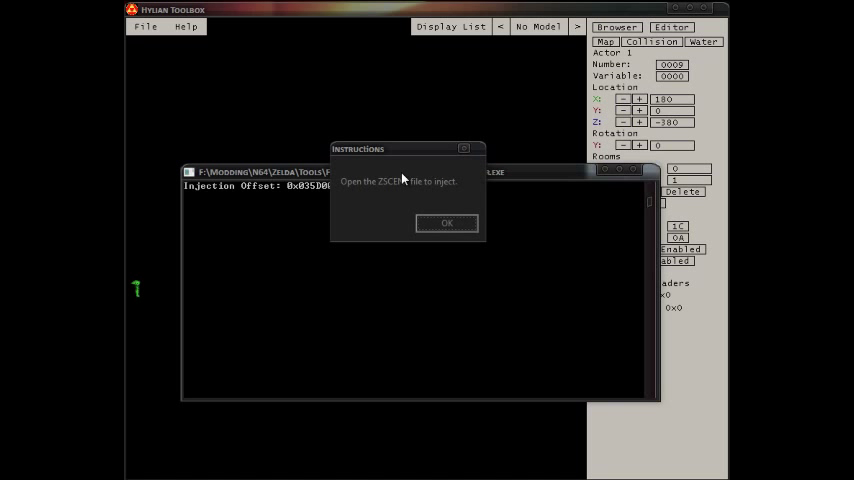
- Supply the zscene file, Room 0 and Room 1 when prompted
click(448, 224)
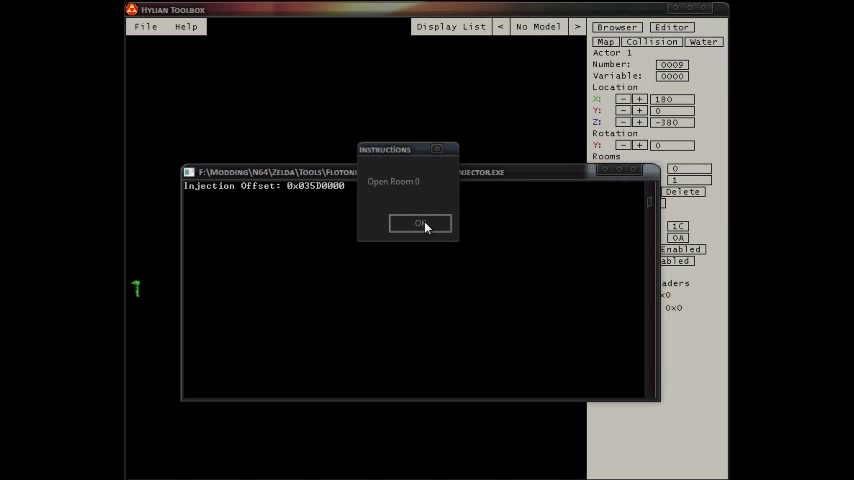
click(420, 222)
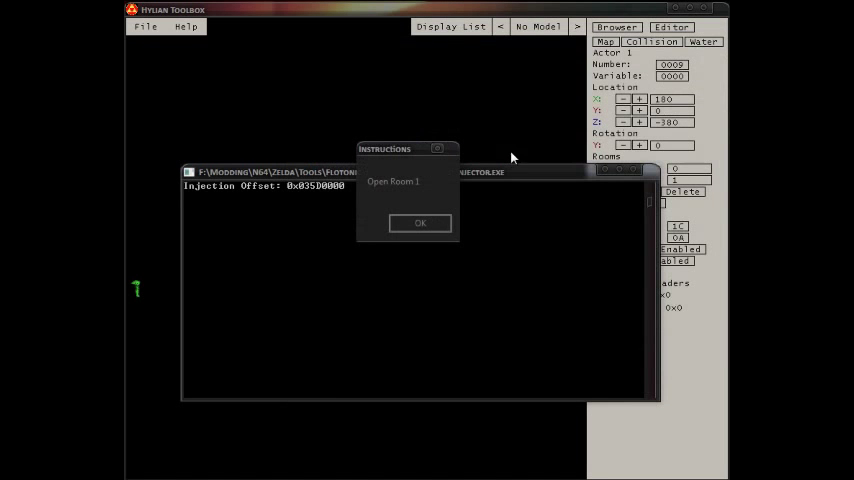
click(420, 224)
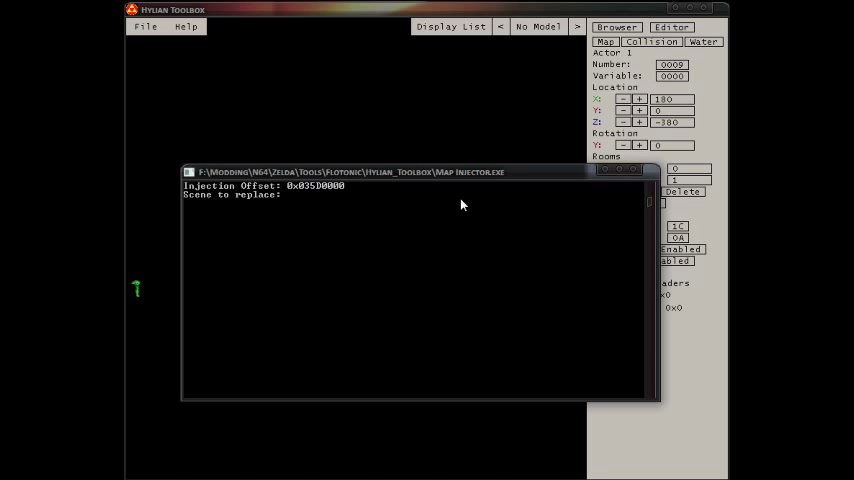
- Replace scene 85 with the new map and acknowledge the success and credits messages
text(85)
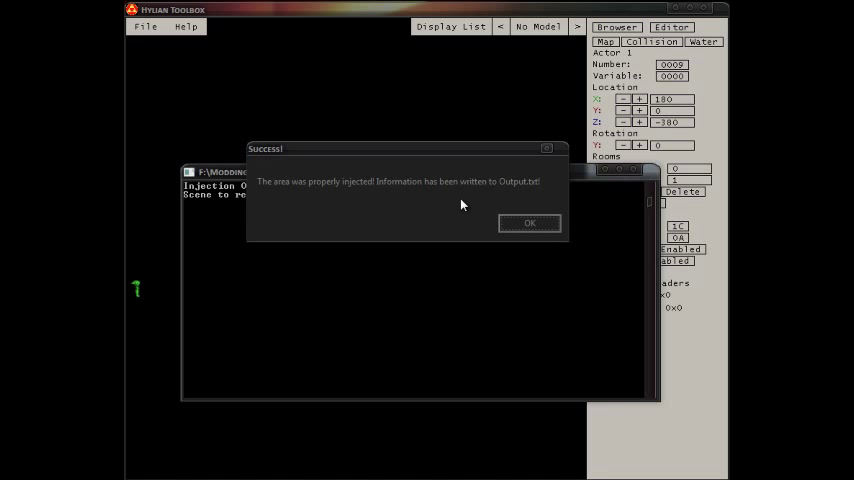
click(528, 224)
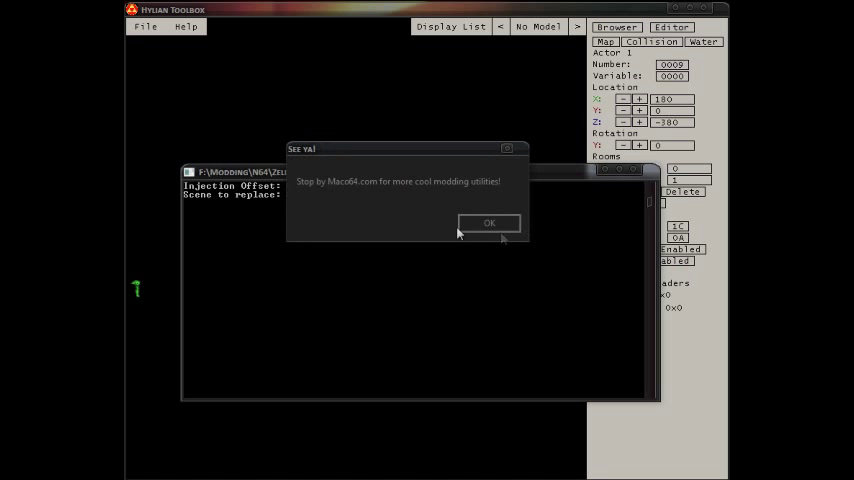
click(488, 222)
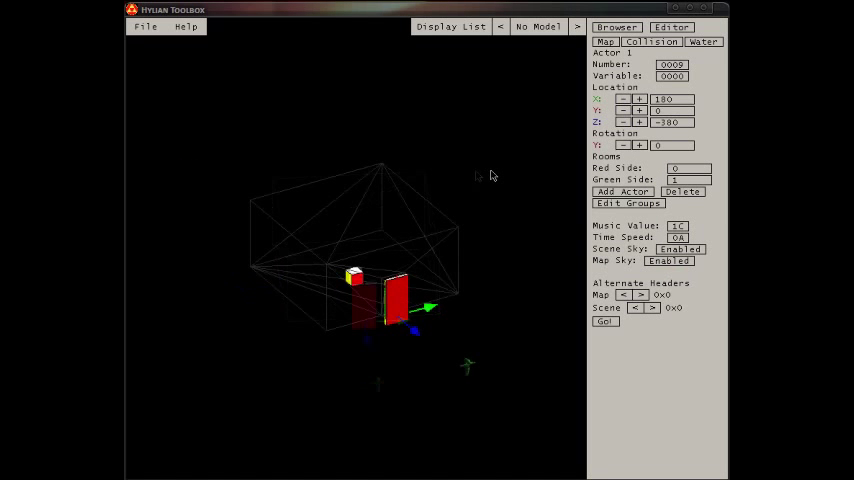